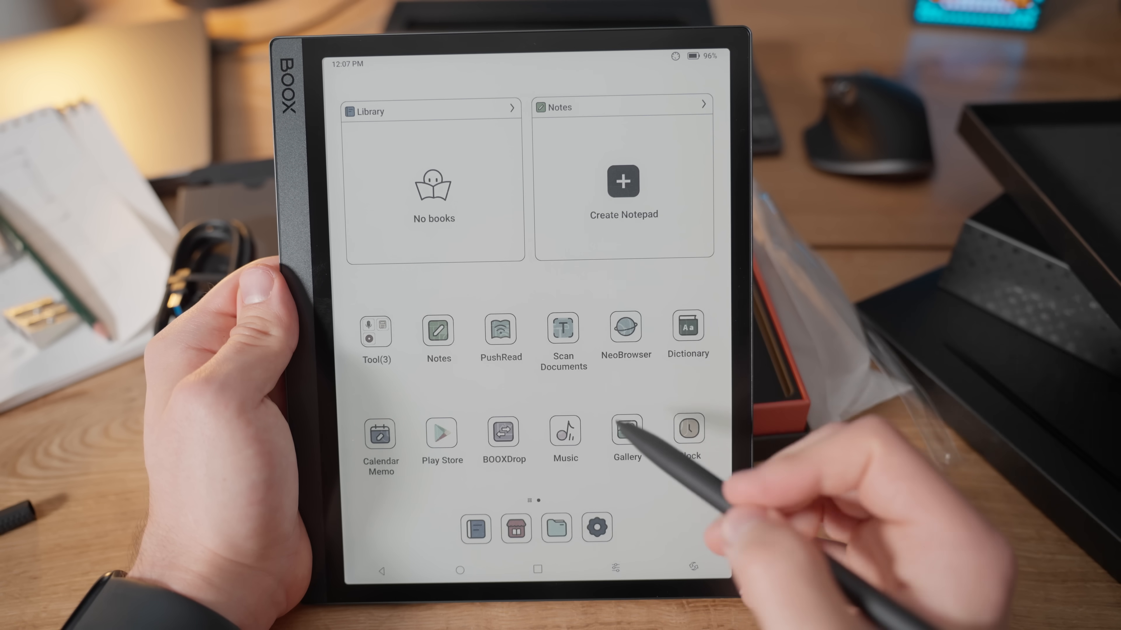
Step: Bring up the notepad with flower and sun doodles, 'Test writing' and a typed text box
click(621, 181)
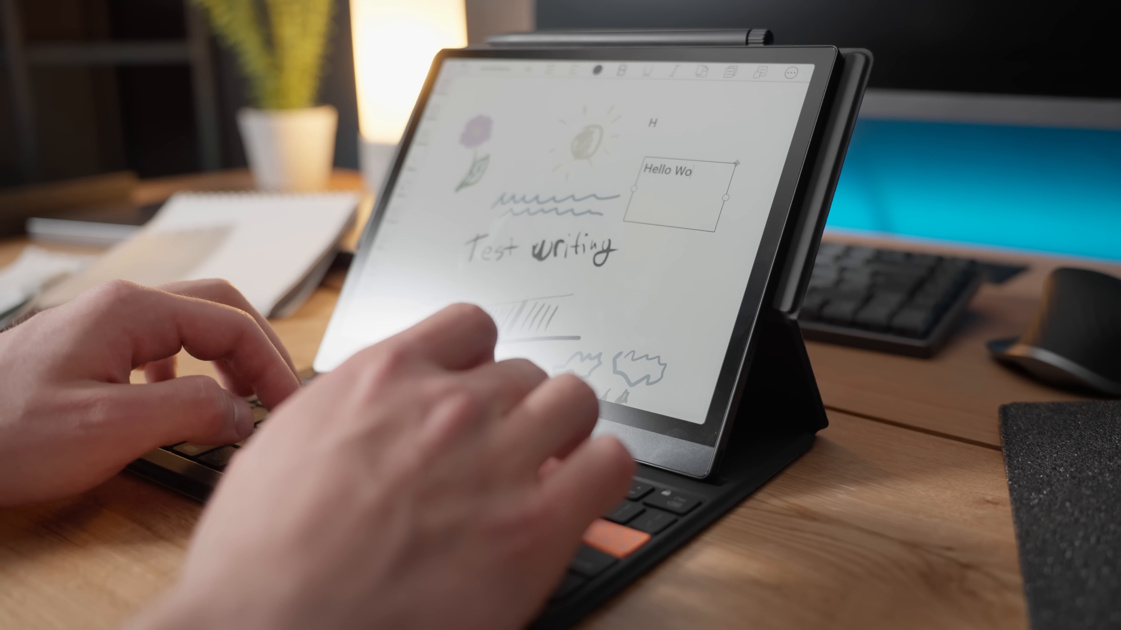
Step: Finish the typed greeting so the text box reads 'Hello World'
text(rld)
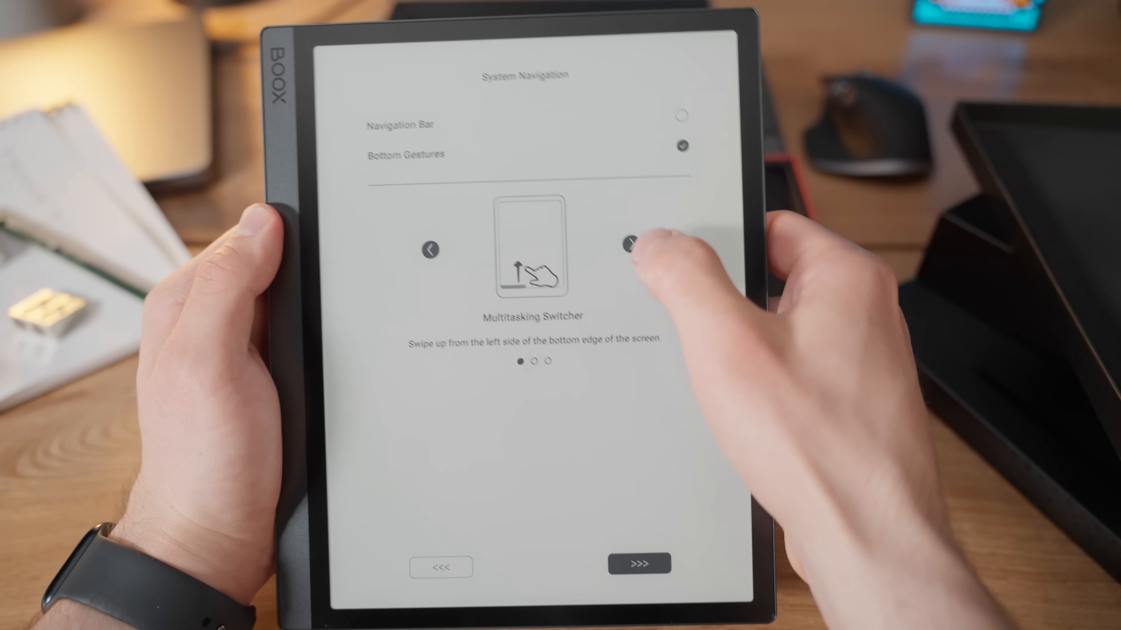
Step: Choose Navigation Bar for system navigation and continue to the Side Gestures step
click(632, 250)
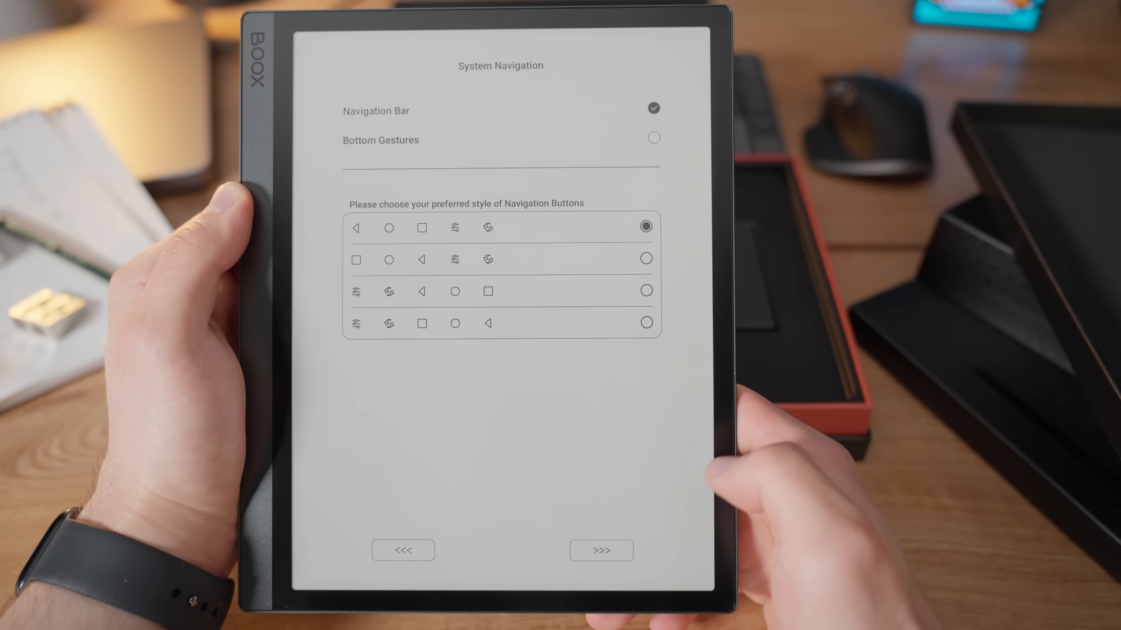
click(601, 551)
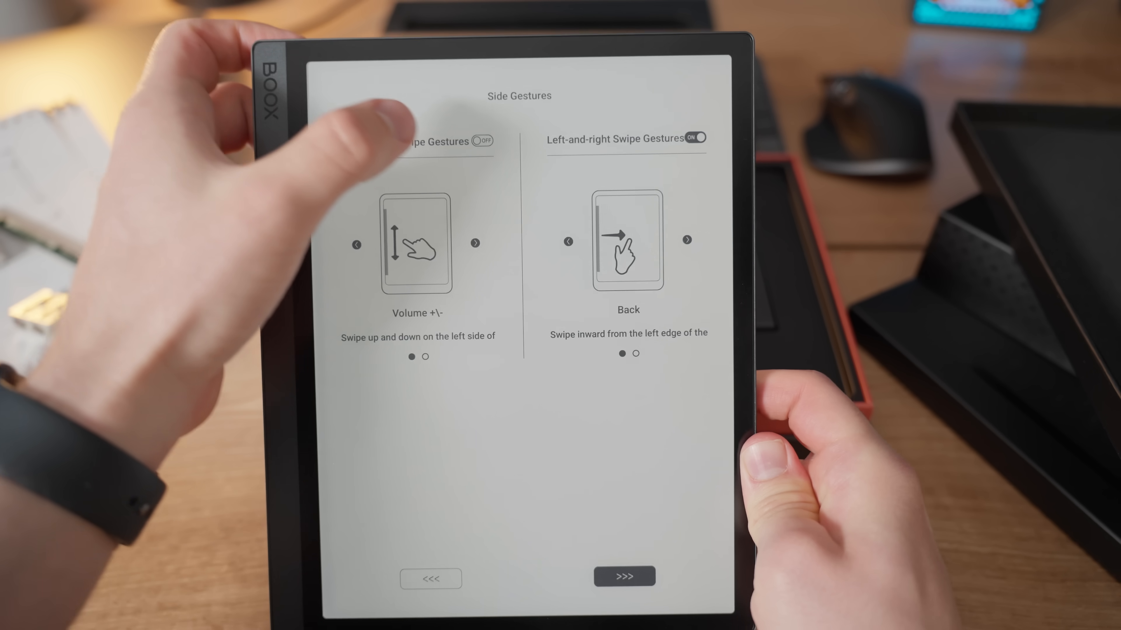
Step: Turn on up-and-down swipe gestures and continue through setup to the home screen
click(484, 141)
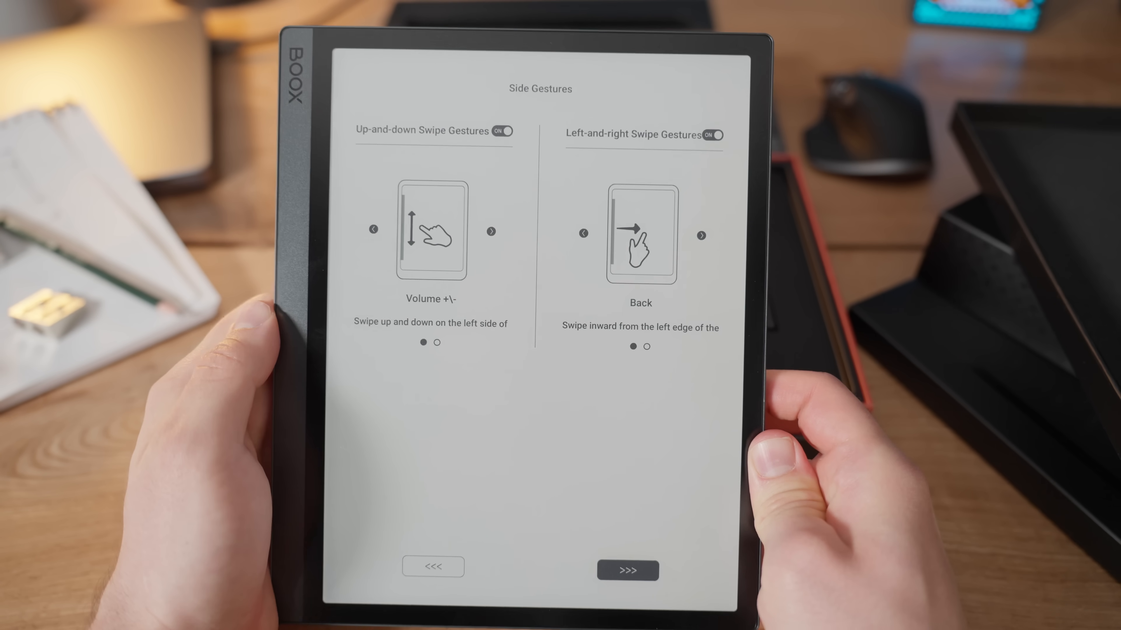
click(626, 570)
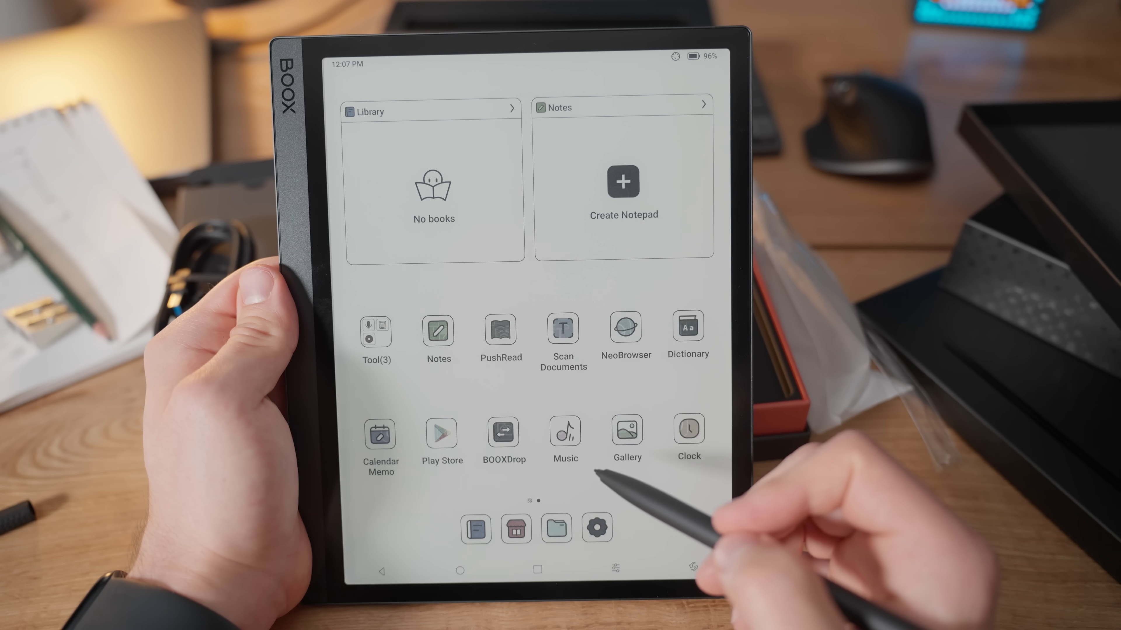
Step: Browse Study, Other and Custom templates, then create a blank Common notepad, Notepad1
click(622, 181)
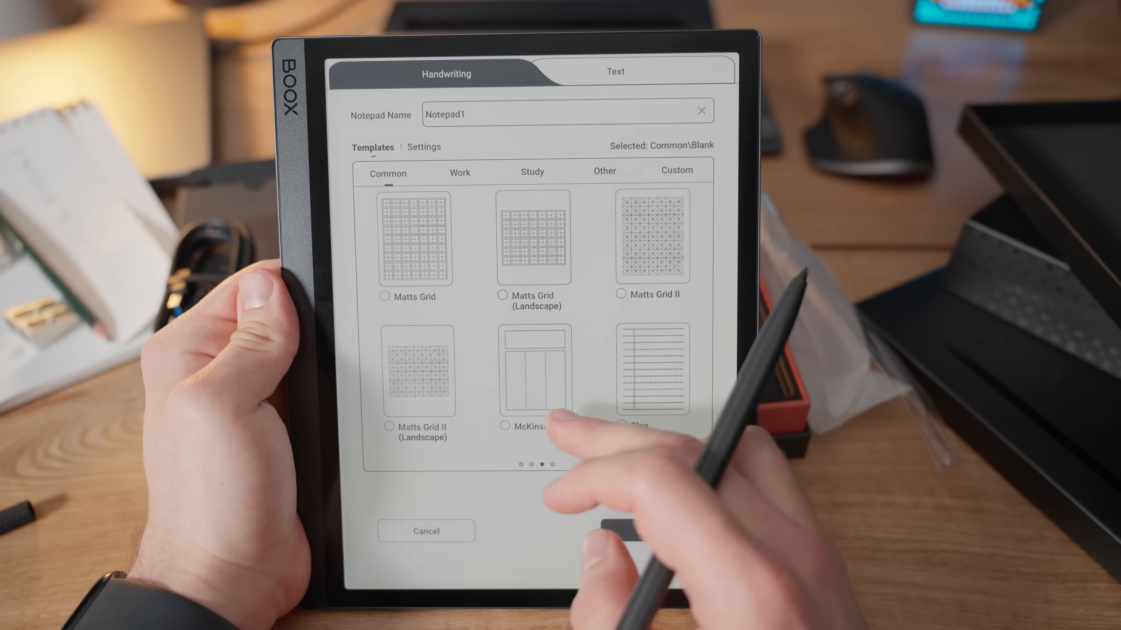
click(459, 173)
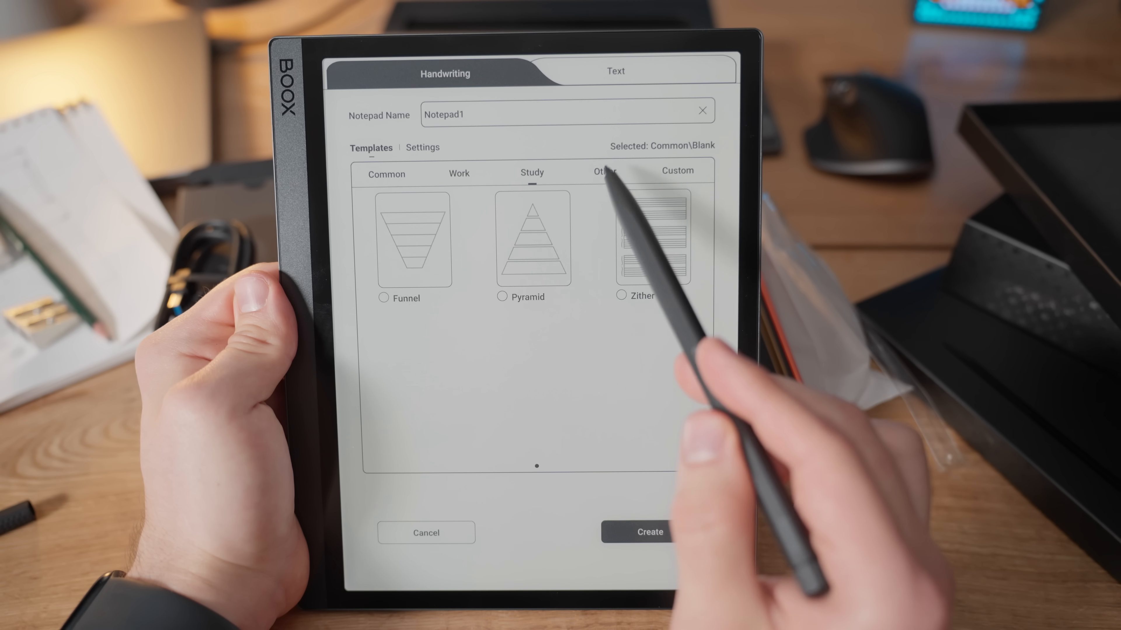
click(605, 171)
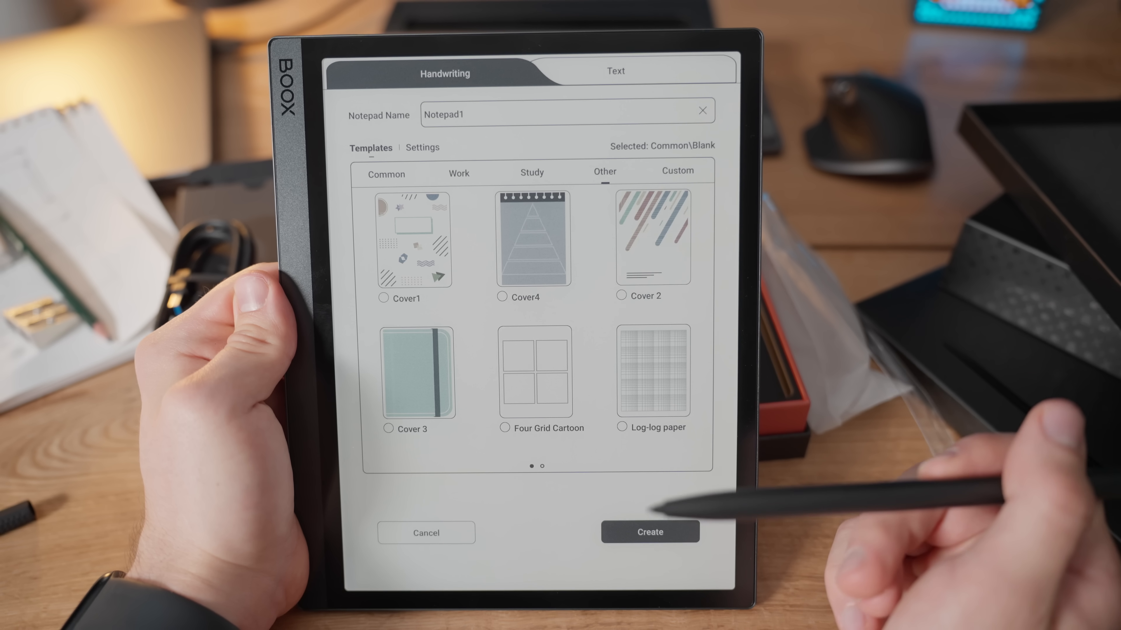
click(676, 172)
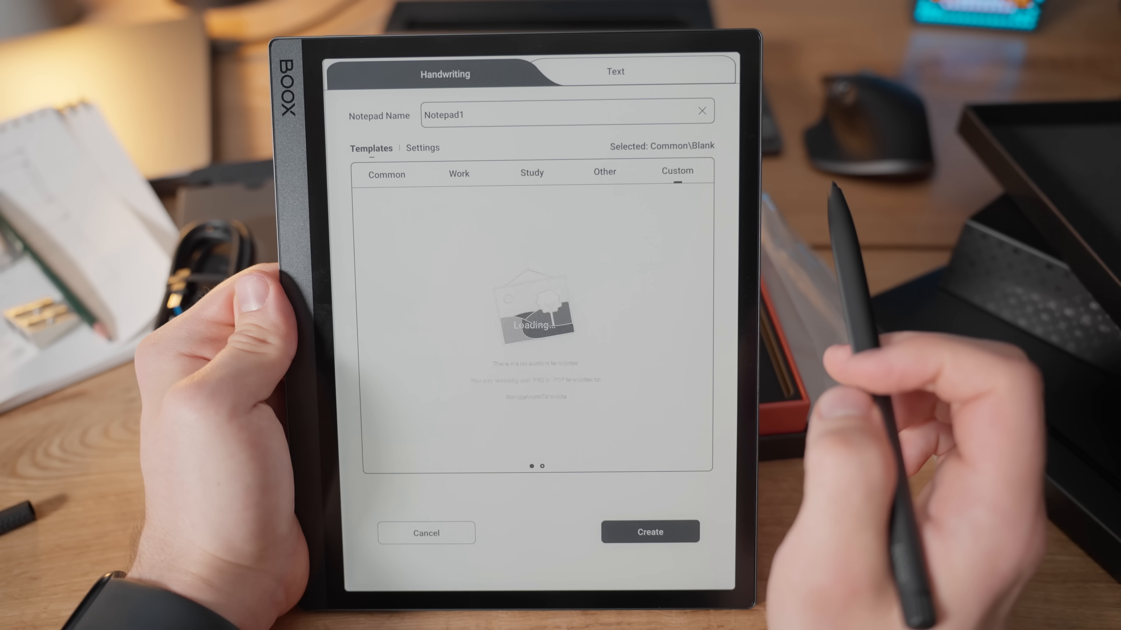
click(386, 172)
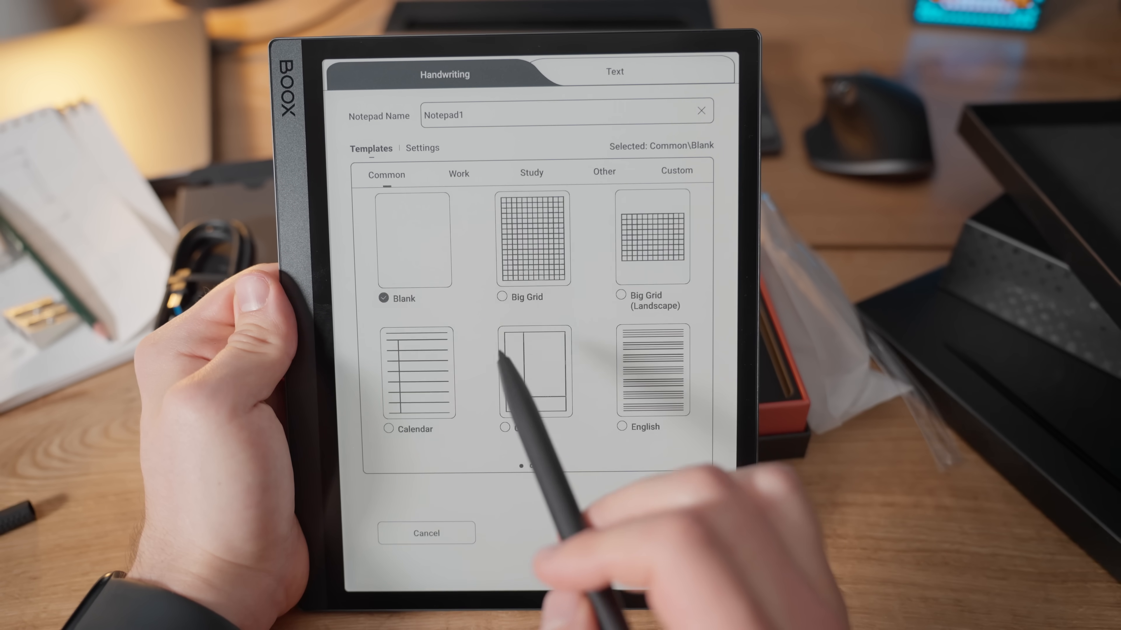
click(613, 71)
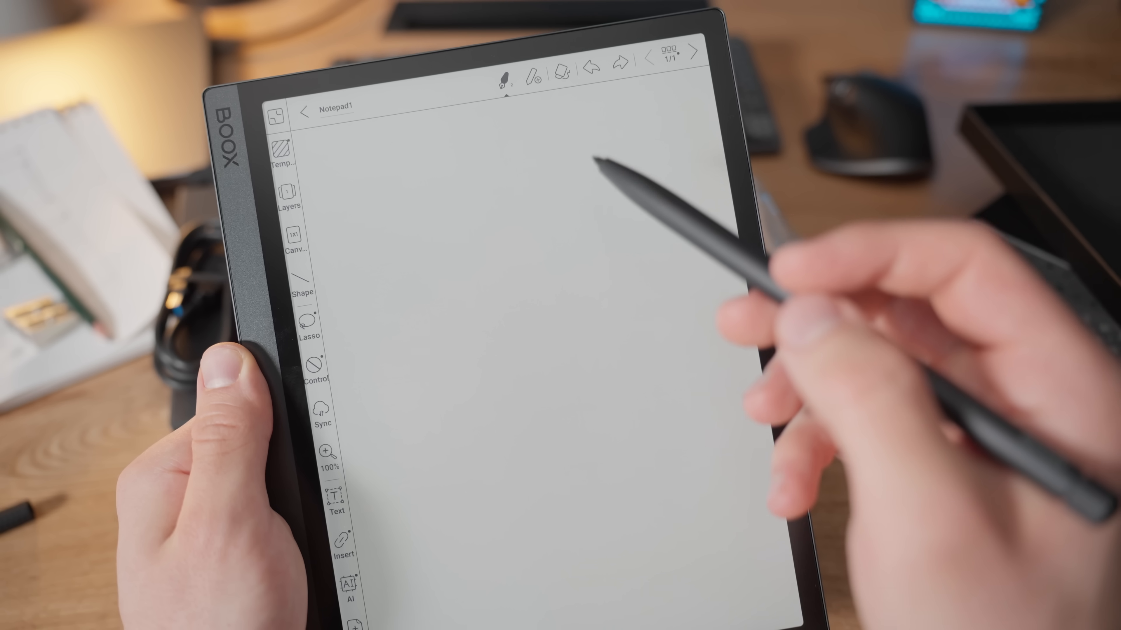
Step: Adjust the pen's line width in its brush settings panel before writing
click(531, 77)
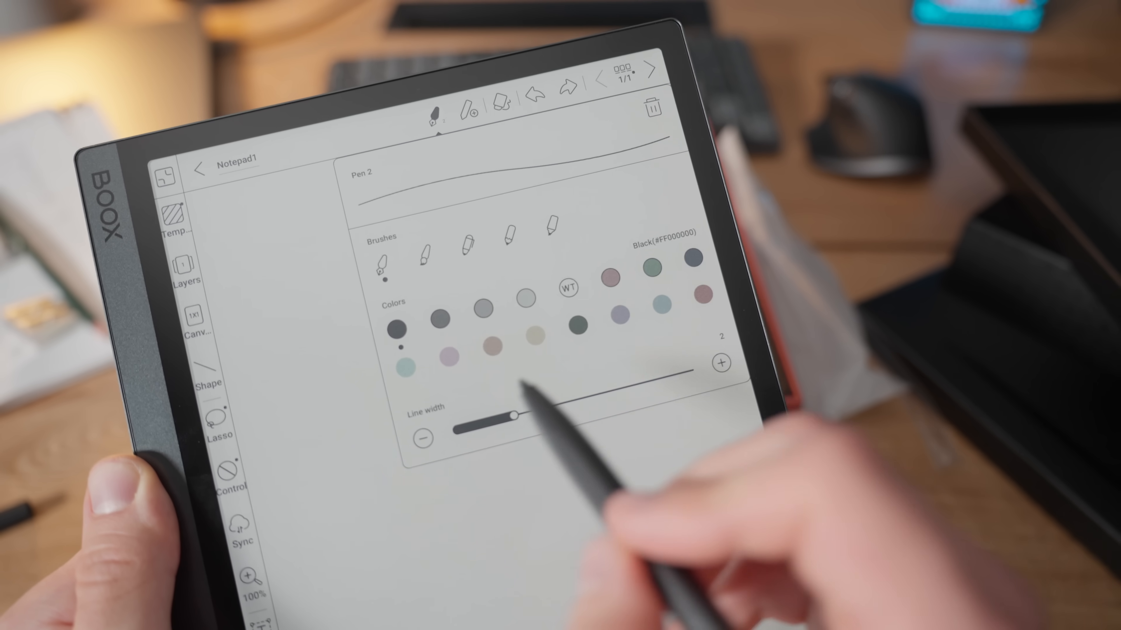
drag(515, 416, 572, 401)
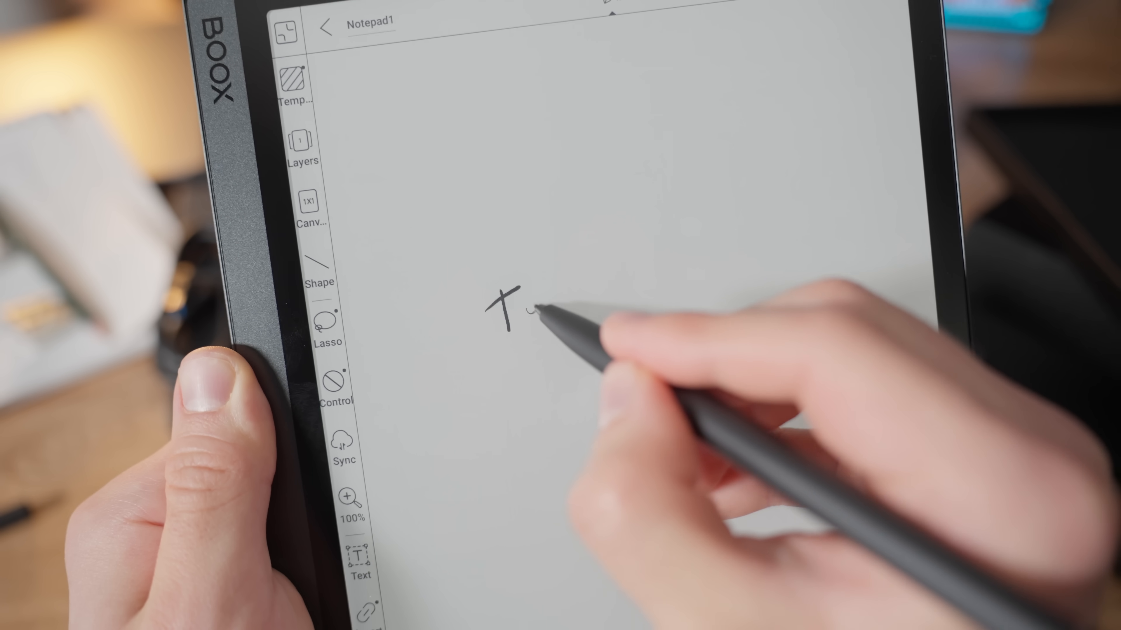
Step: Handwrite 'Test writing' and doodle a hatched bar, smiley and green hill with trees
drag(500, 296, 586, 308)
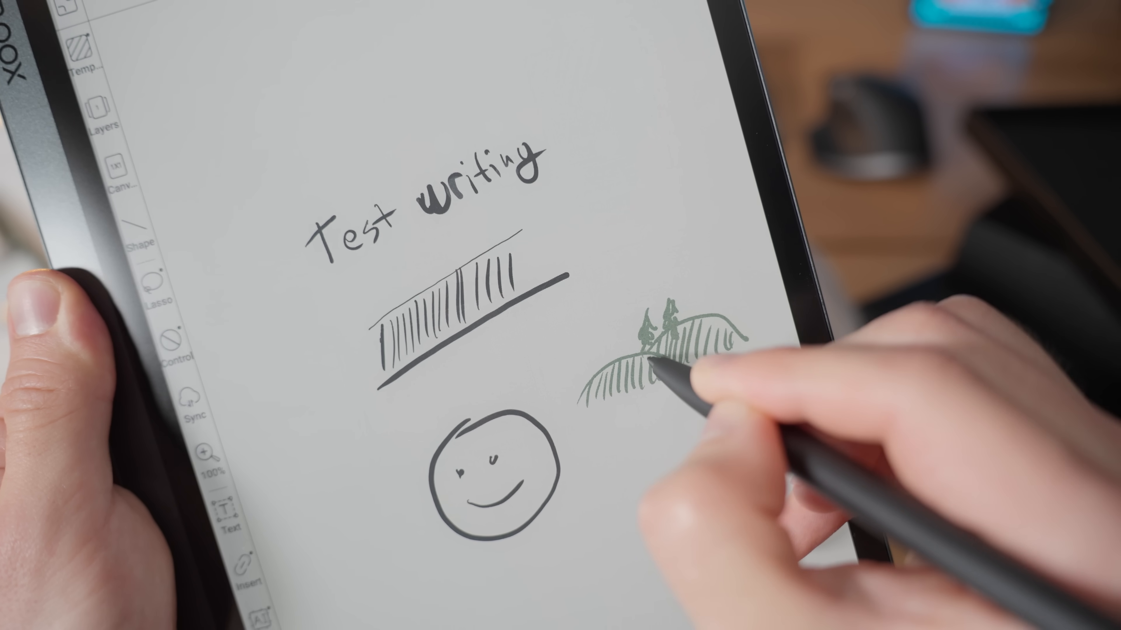
click(461, 63)
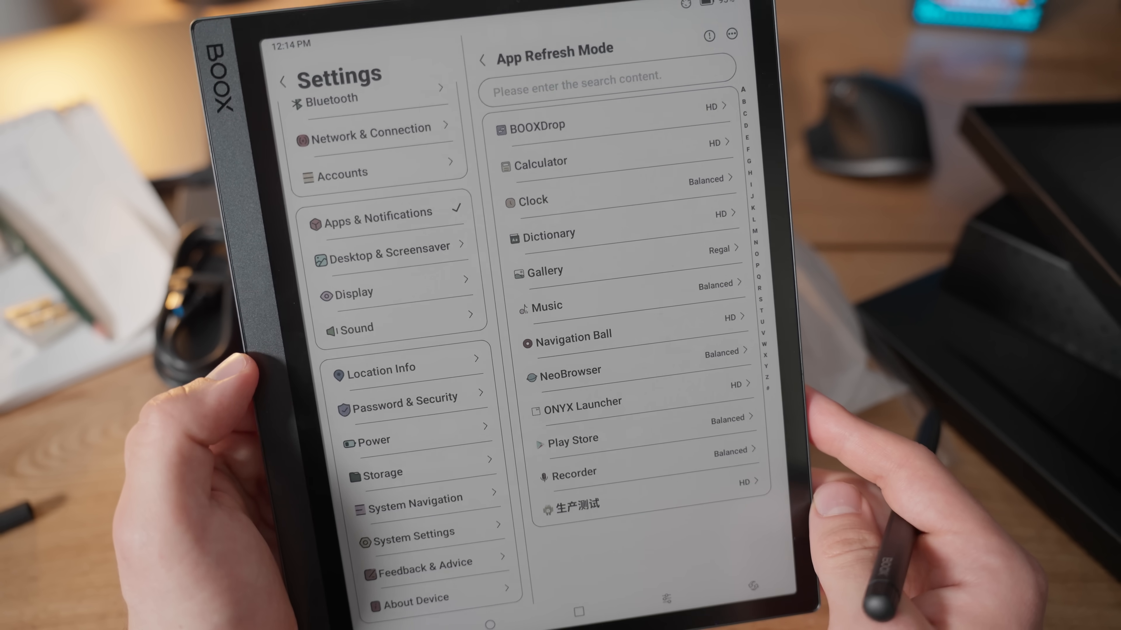
Step: Show the Display page with text, brightness, auto sleep and refresh frequency options
click(353, 293)
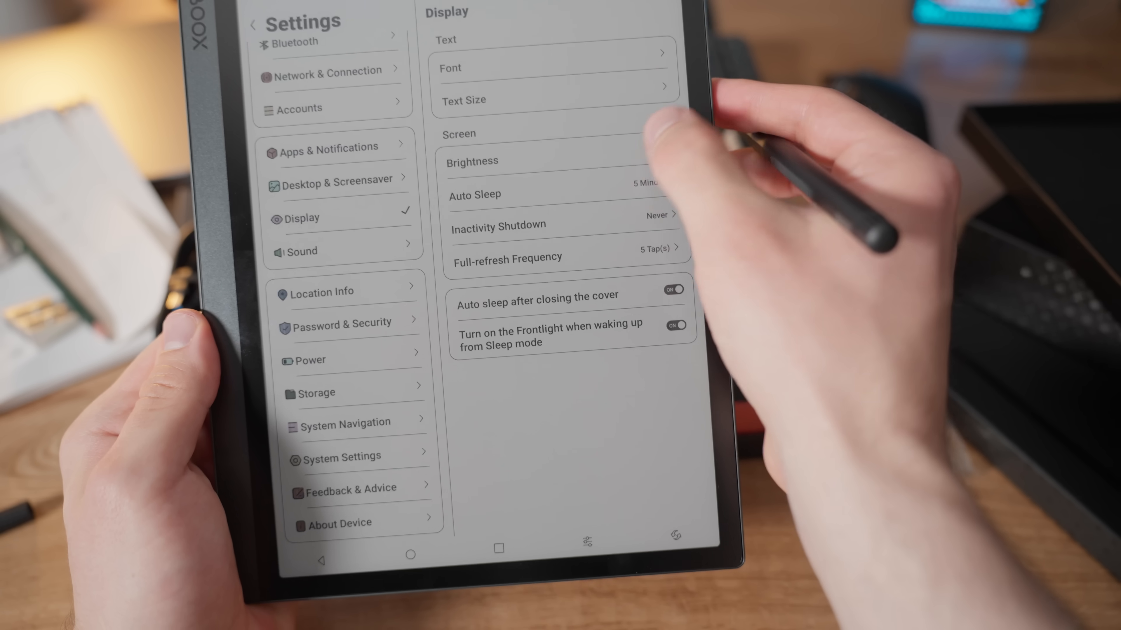
Step: Raise front light brightness, try warm light at maximum, then leave it low
click(472, 162)
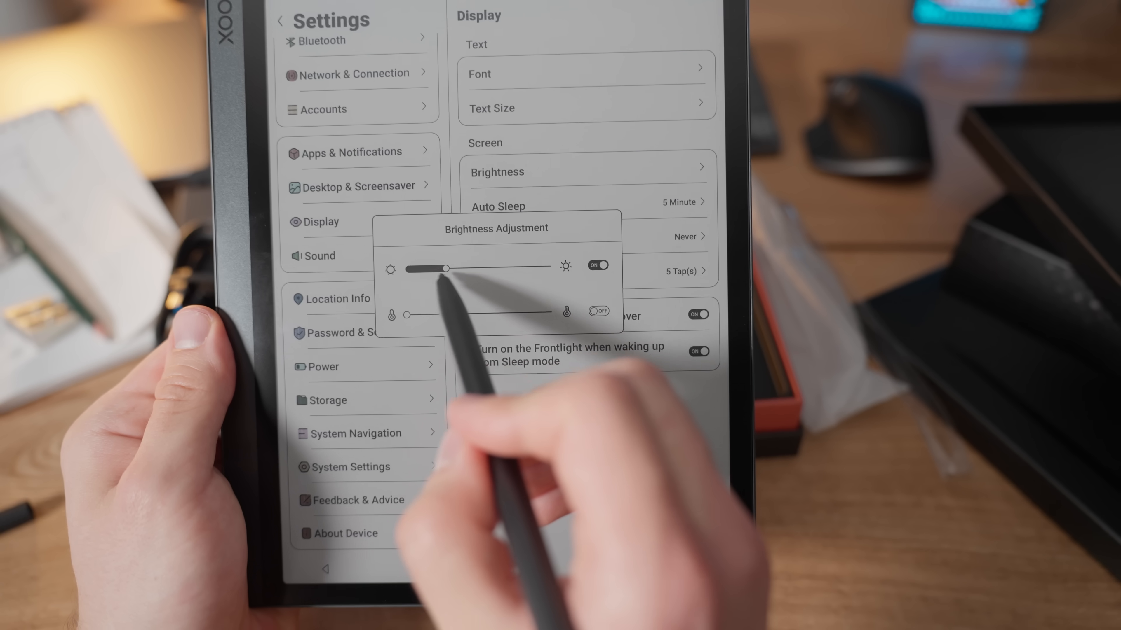
drag(446, 268, 509, 264)
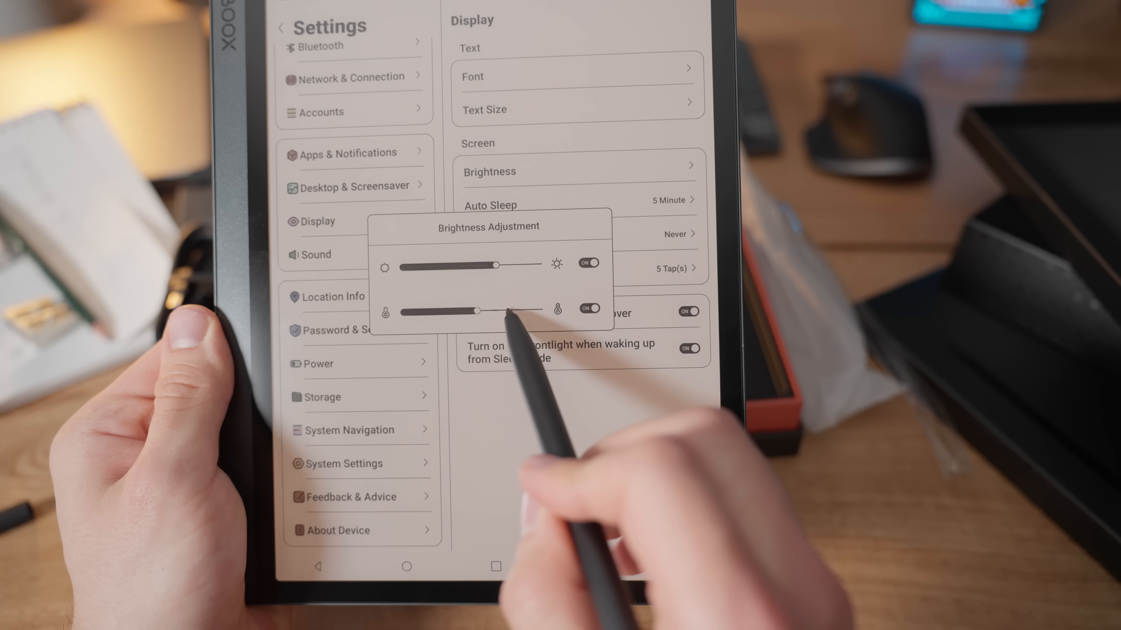
drag(478, 311, 550, 312)
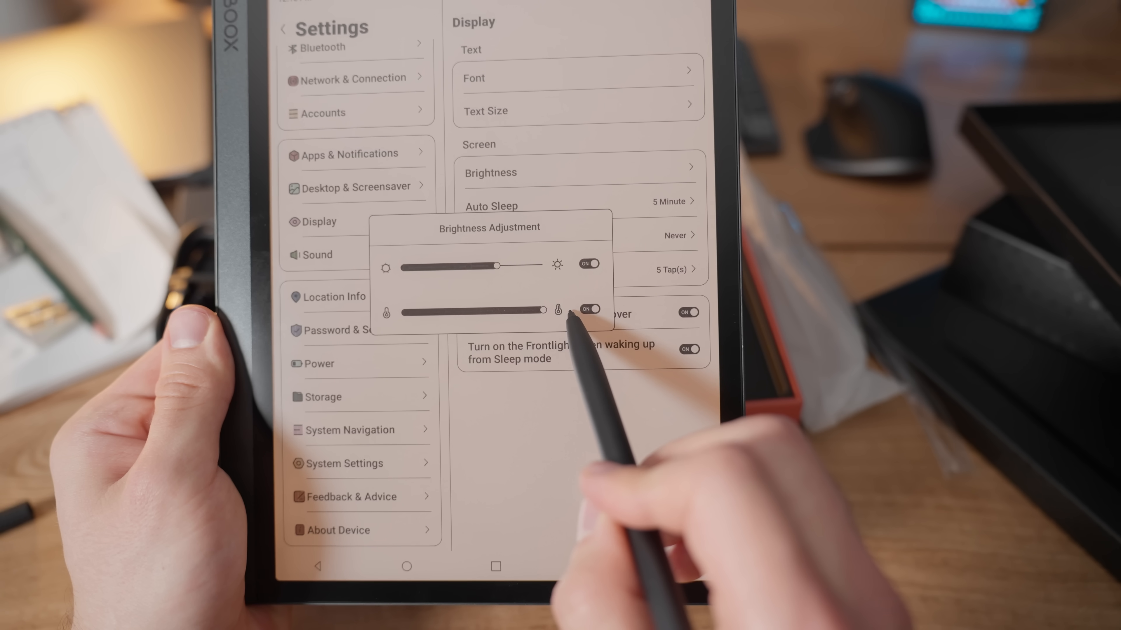
drag(543, 311, 429, 311)
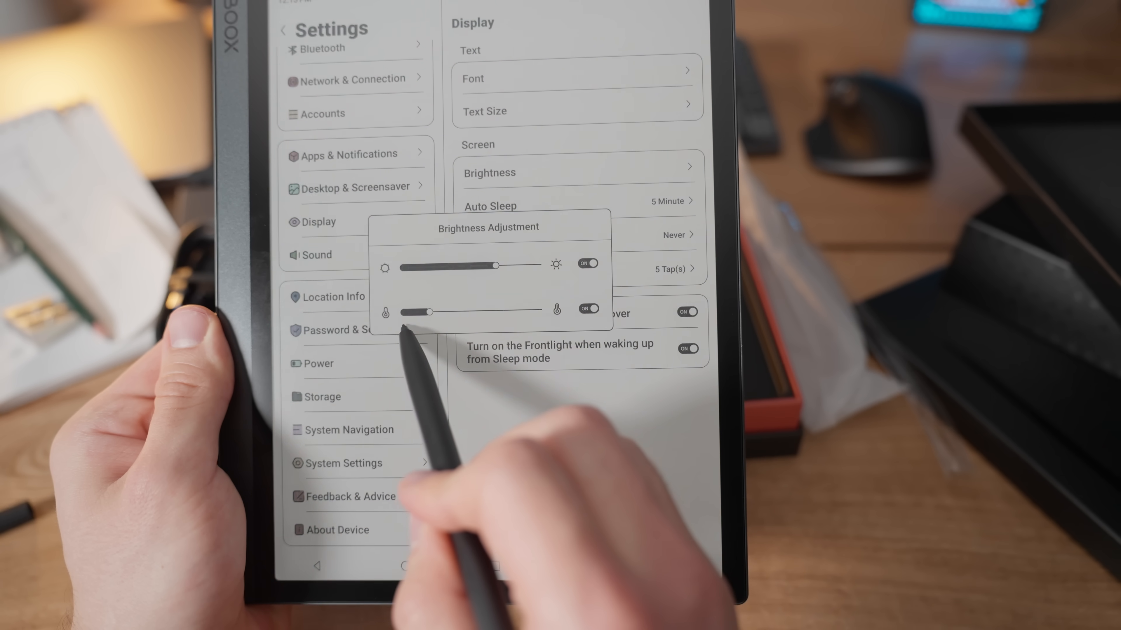
click(588, 309)
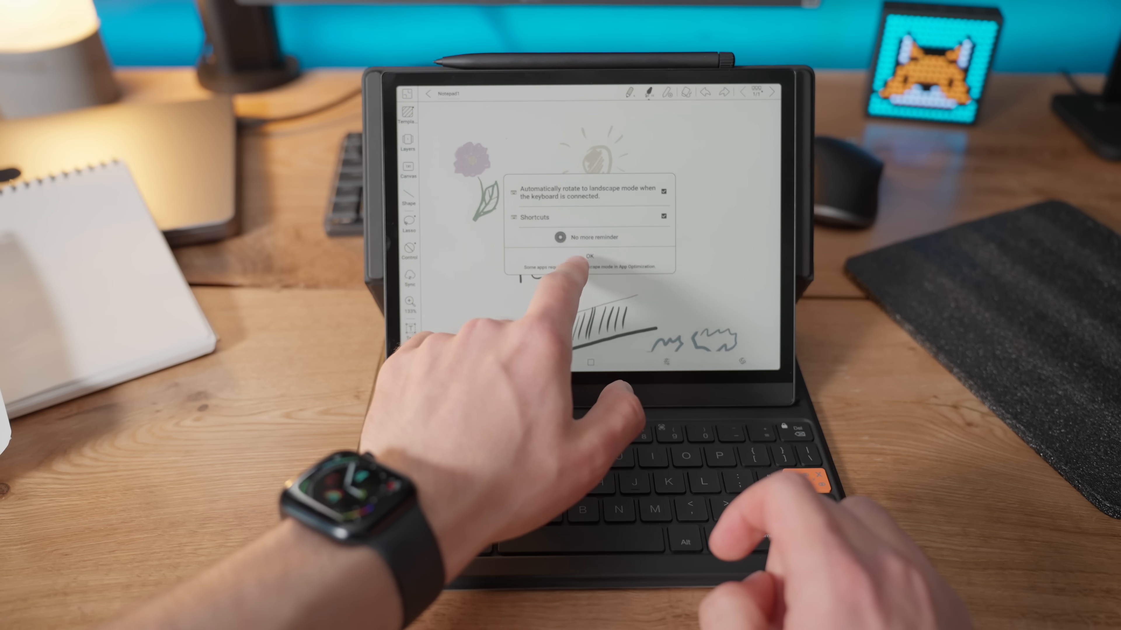
Step: Dismiss the keyboard auto-rotate prompt and insert a text box with typed greeting text
click(566, 255)
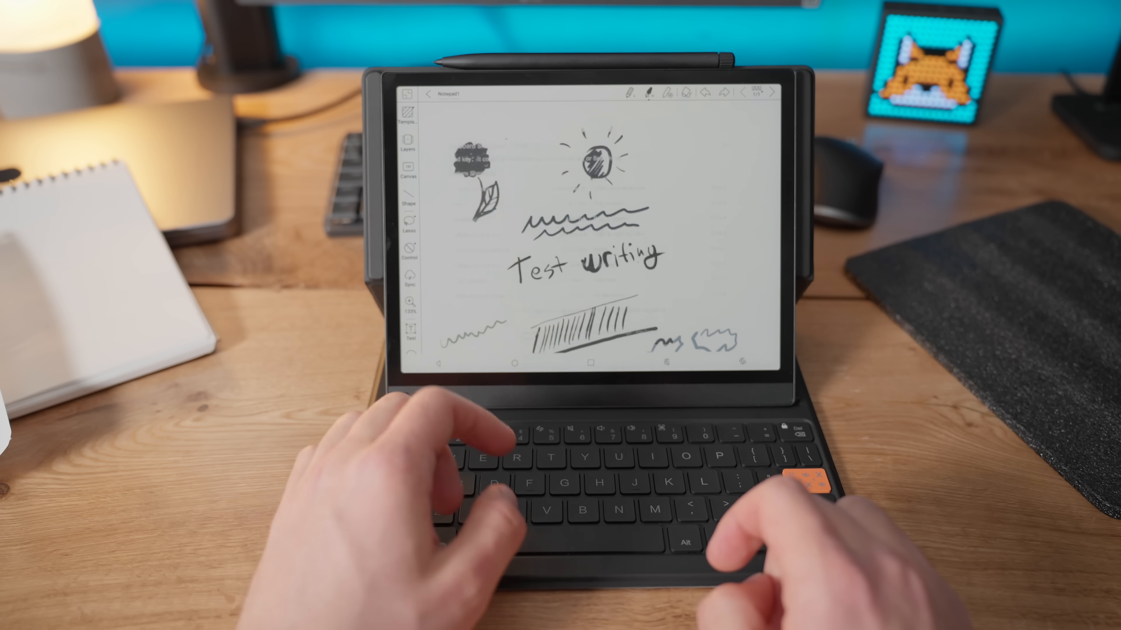
key(cmd+1)
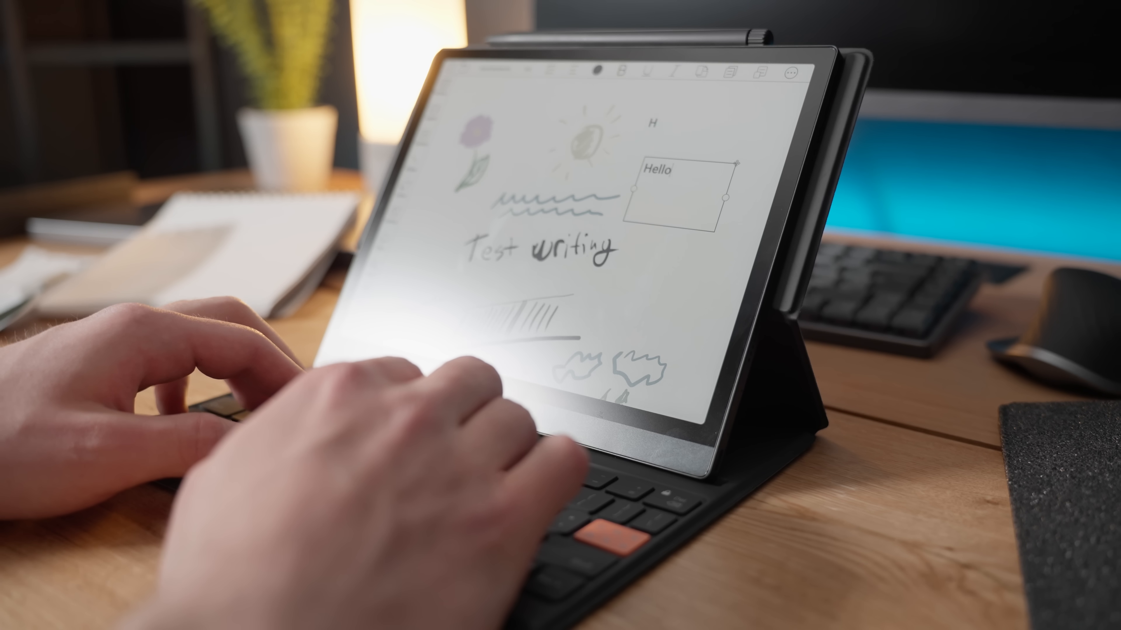
text(W)
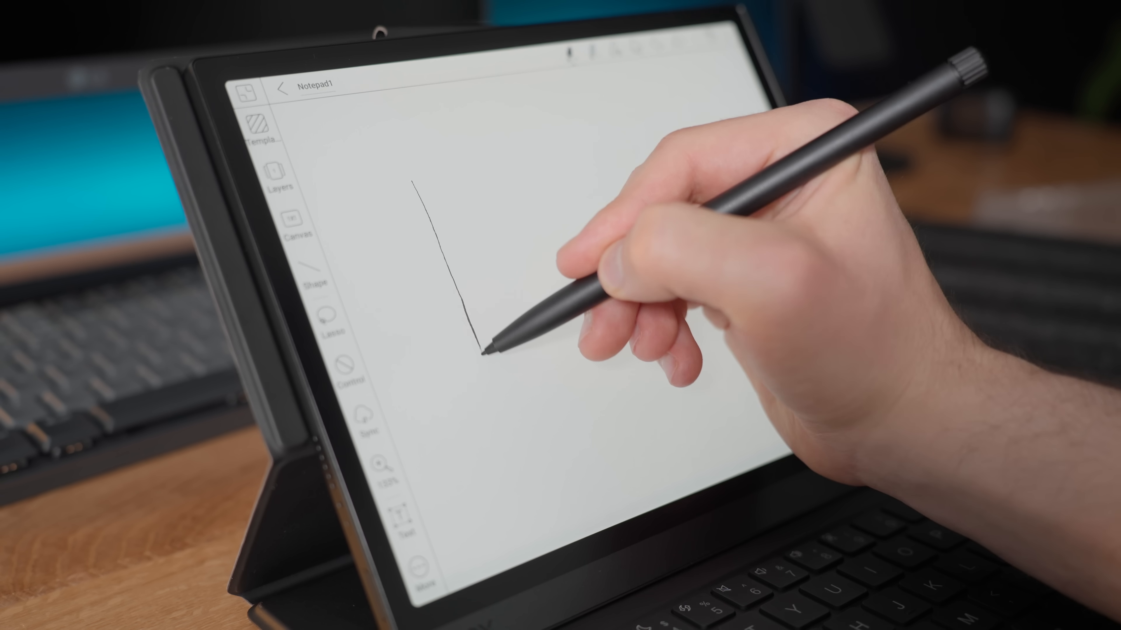
Step: Draw the wireframe frame edge and label the play button 'Pl' with the pen
drag(486, 350, 565, 143)
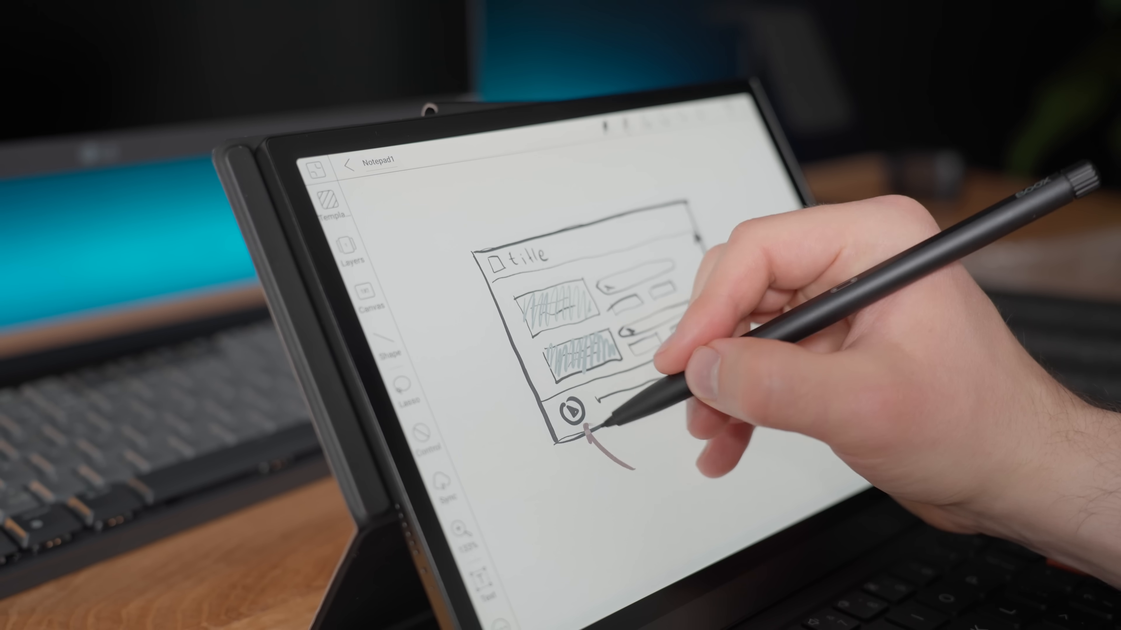
text(Pl)
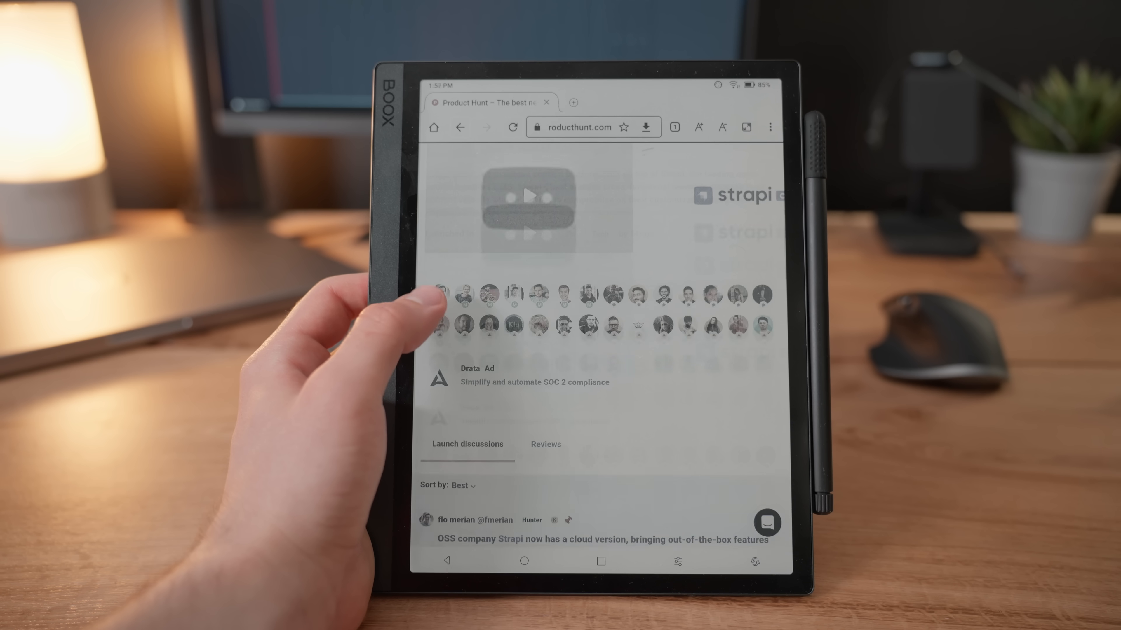
Step: Scroll the Strapi launch page past the comments to its stats and trending launches
scroll(down, 3)
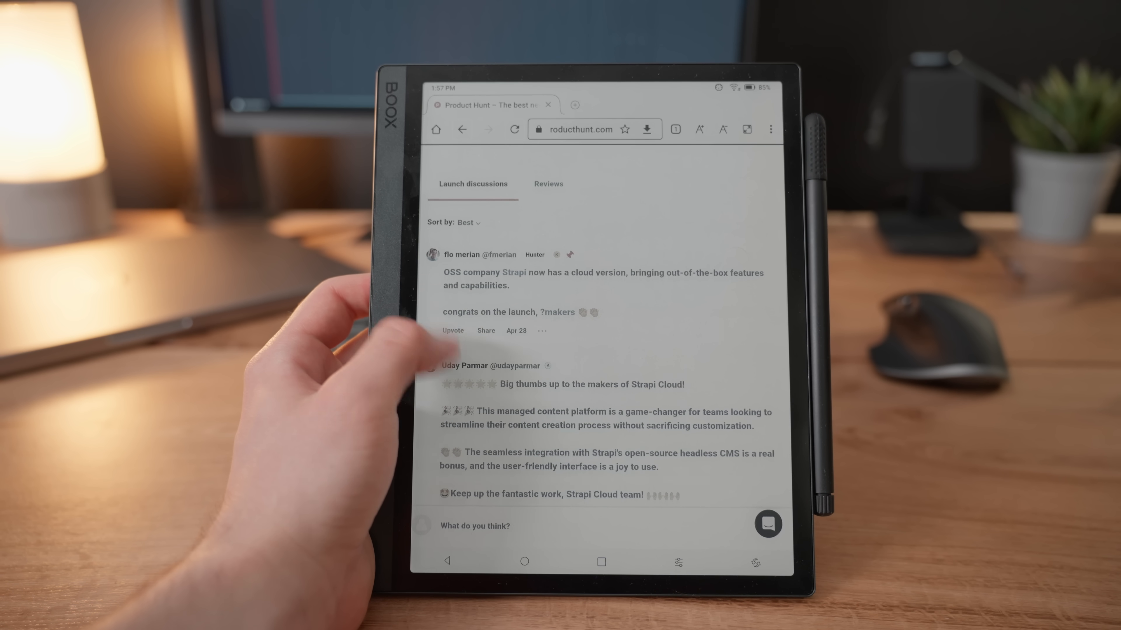
scroll(down, 3)
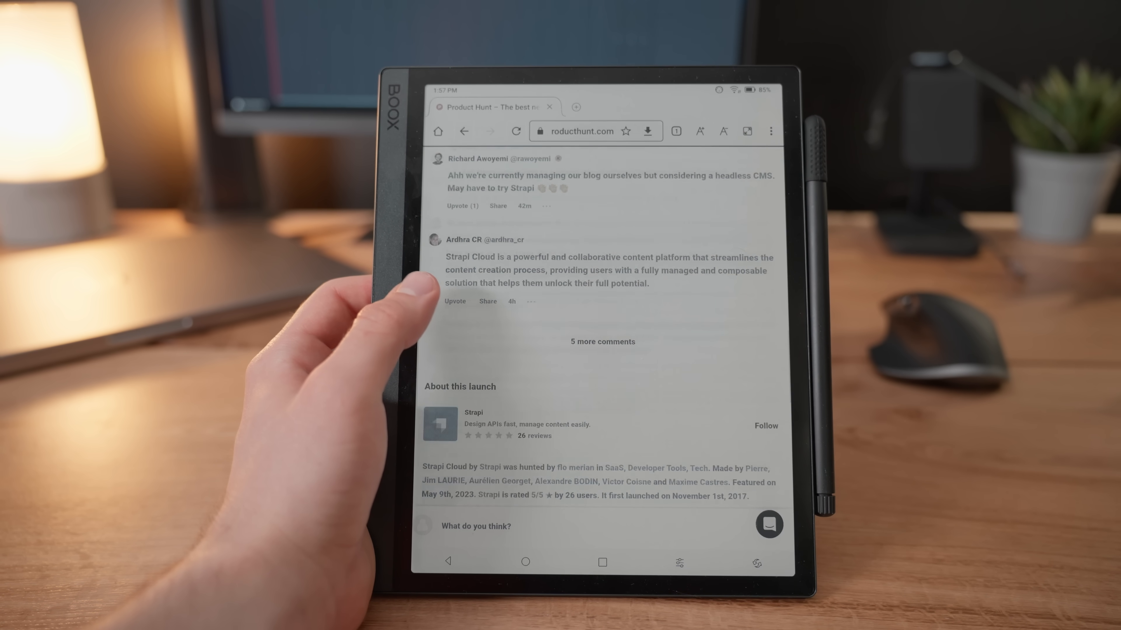
scroll(down, 3)
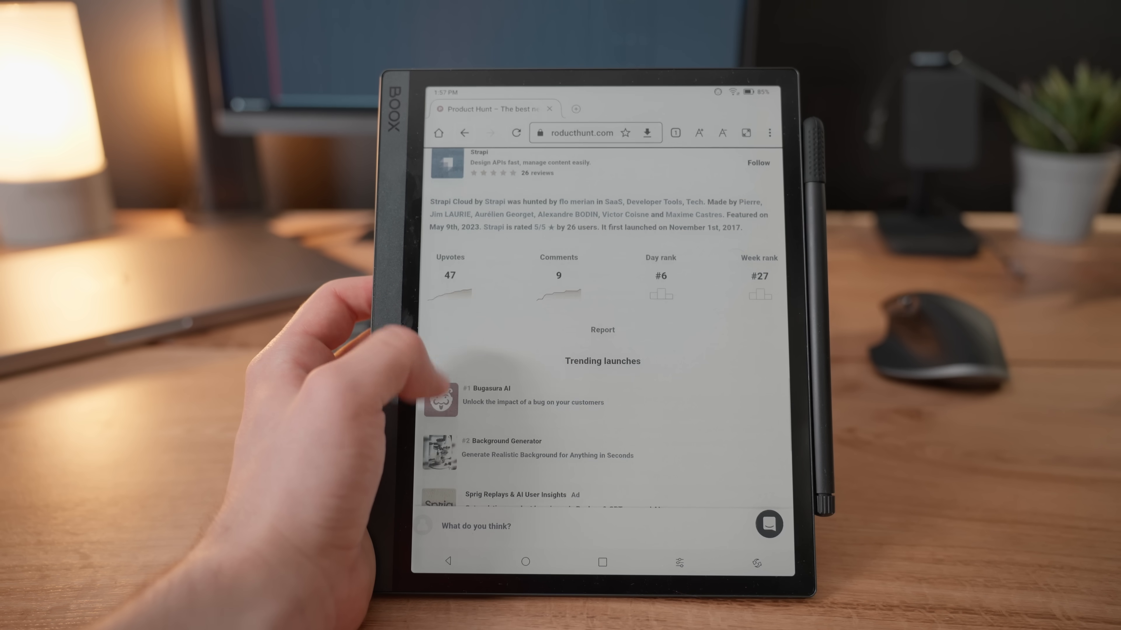